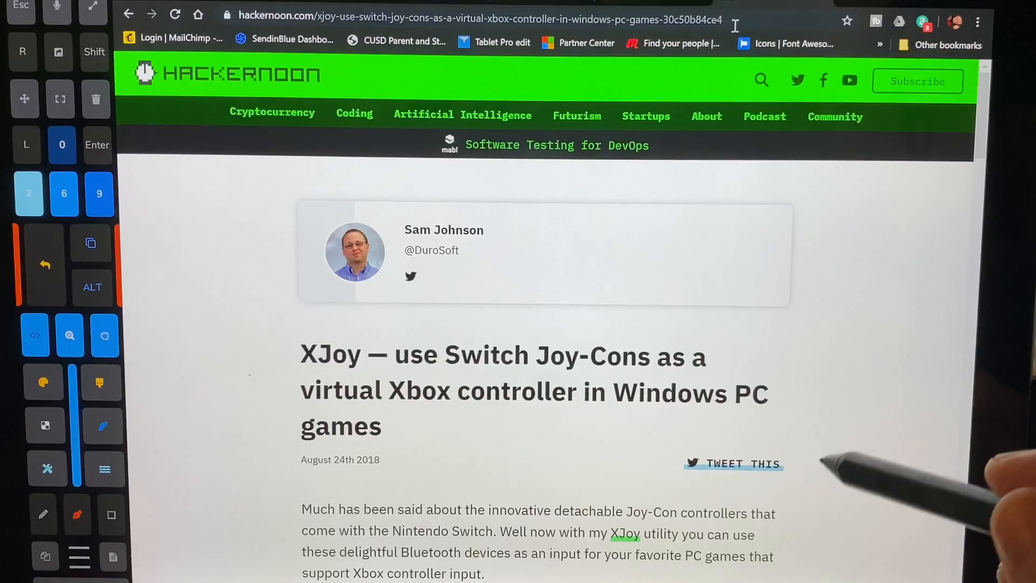
Step: Follow the article's XJoy link to the GitHub repository and reach its Installation section
scroll("down", 3)
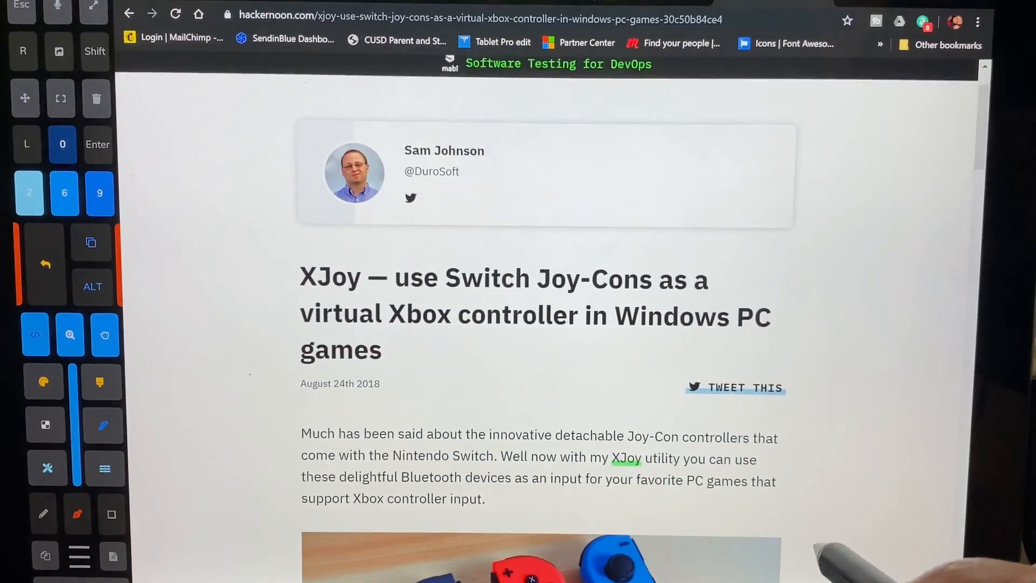
left_click(627, 459)
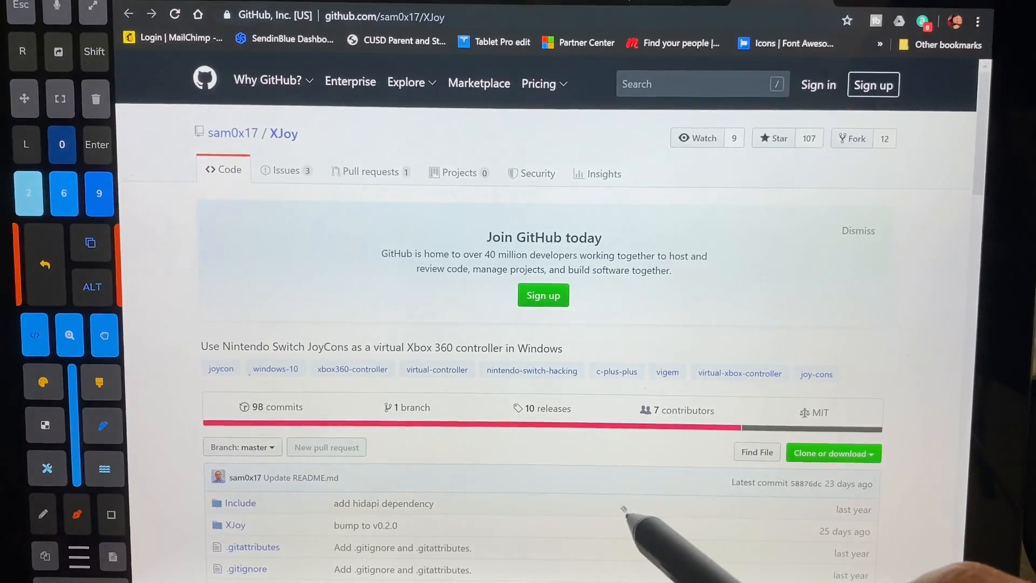
scroll("down", 3)
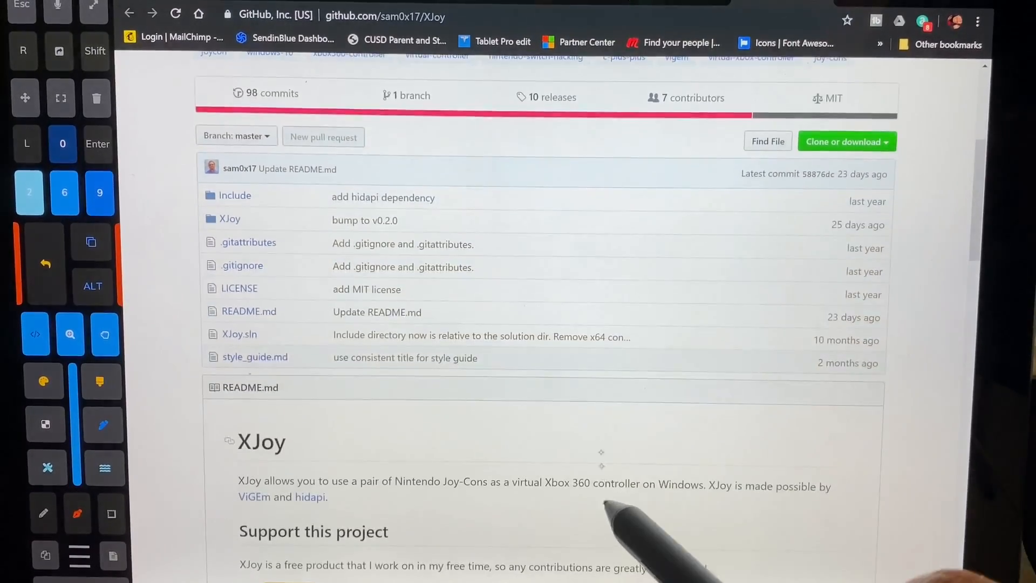
scroll("down", 3)
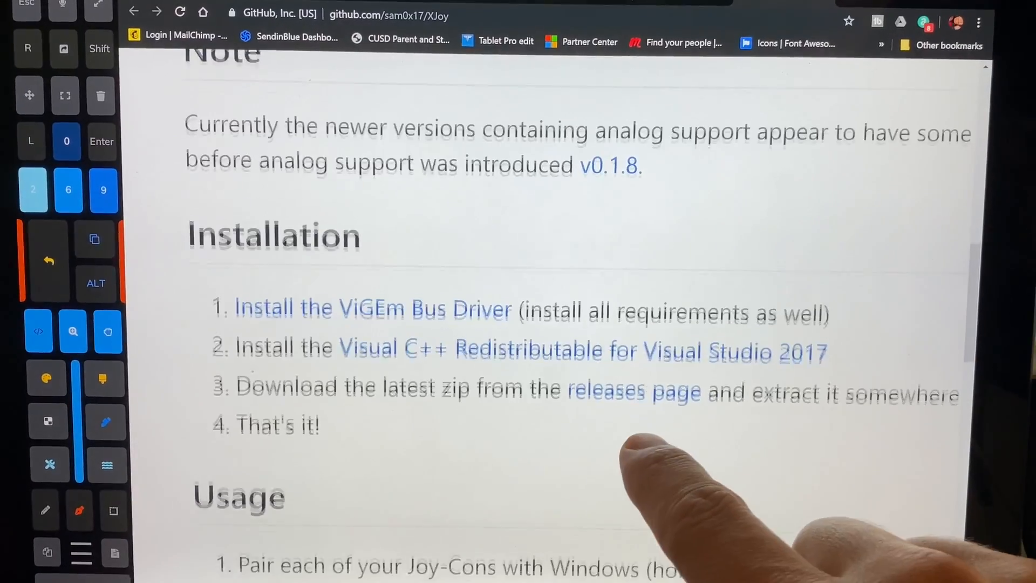
scroll("down", 3)
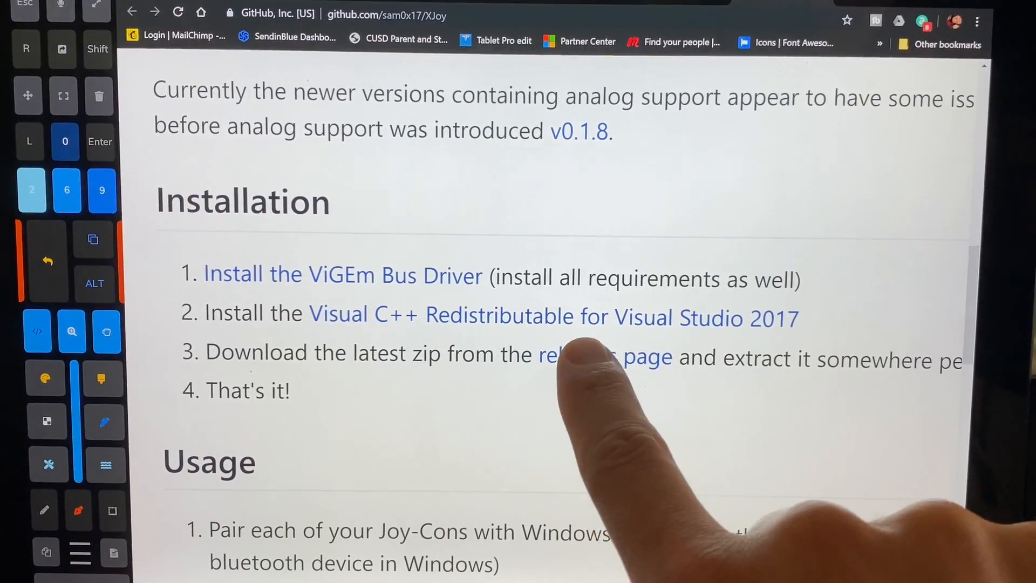
Step: Go to the XJoy releases page and show the v0.2.0 release with its zip asset
left_click(598, 357)
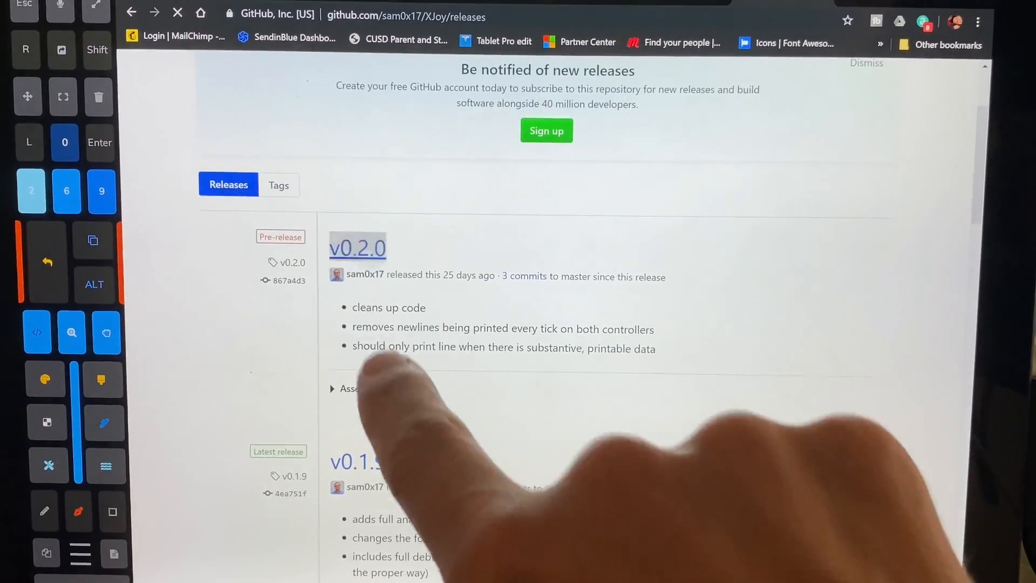
left_click(357, 248)
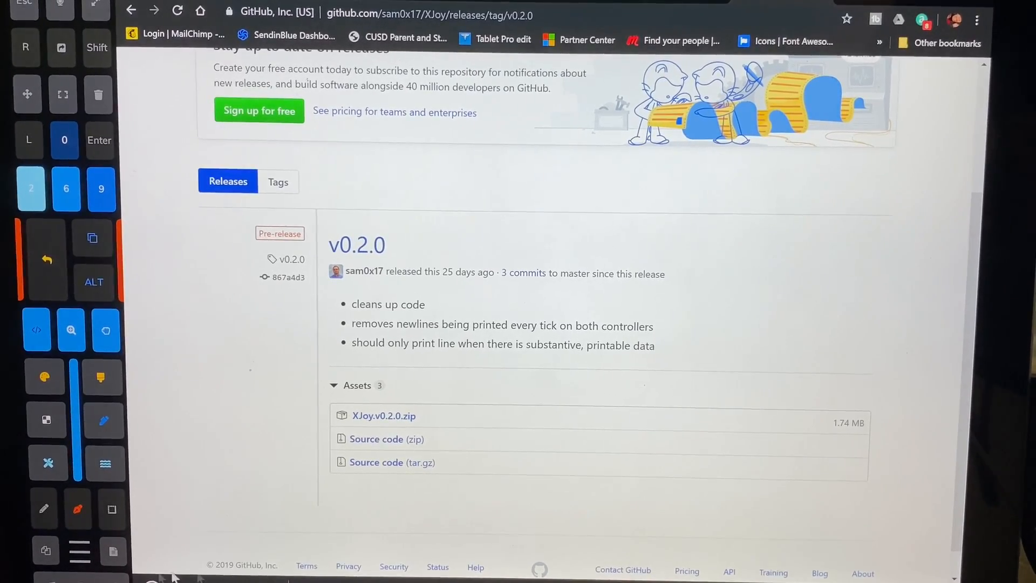
mouse_move(317, 470)
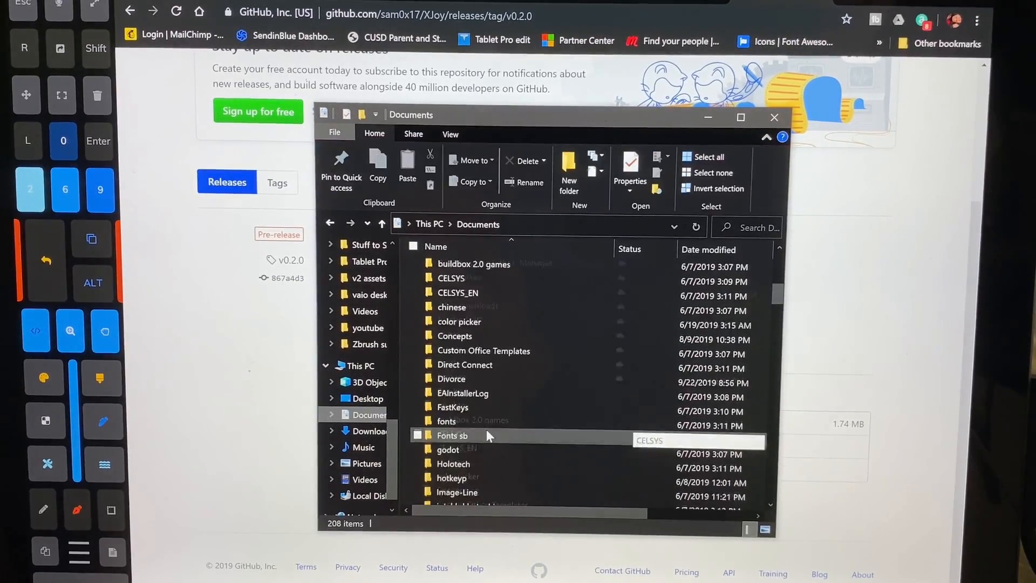
Step: Enter the 'XJoy v0.2.0' folder located in Documents
scroll("down", 3)
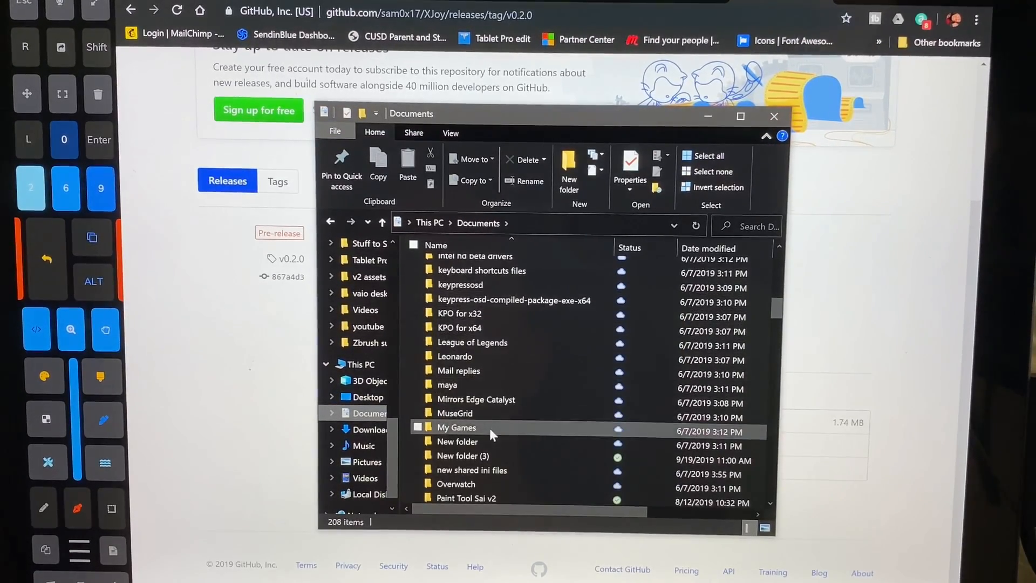
scroll("down", 3)
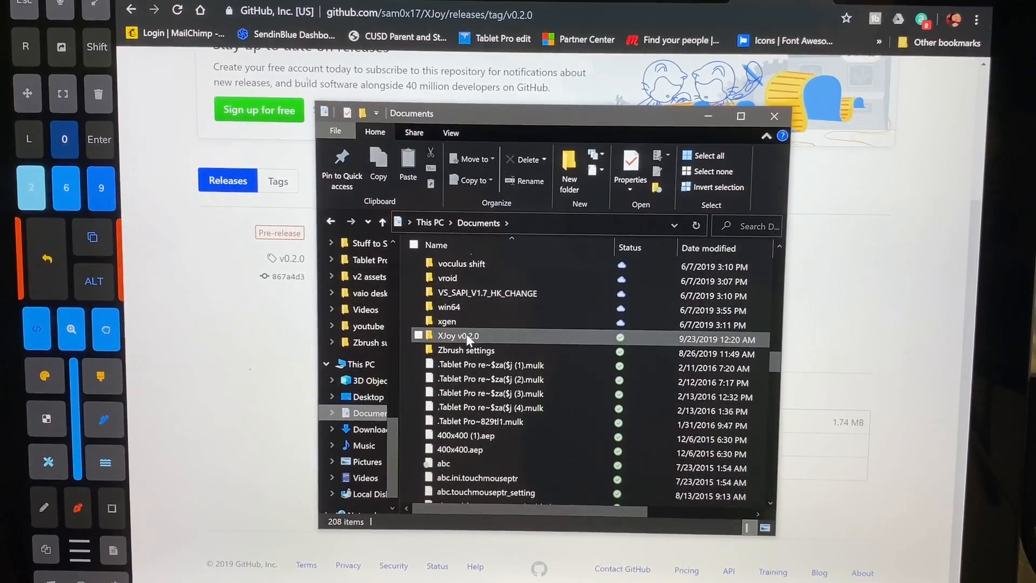
double_click(458, 336)
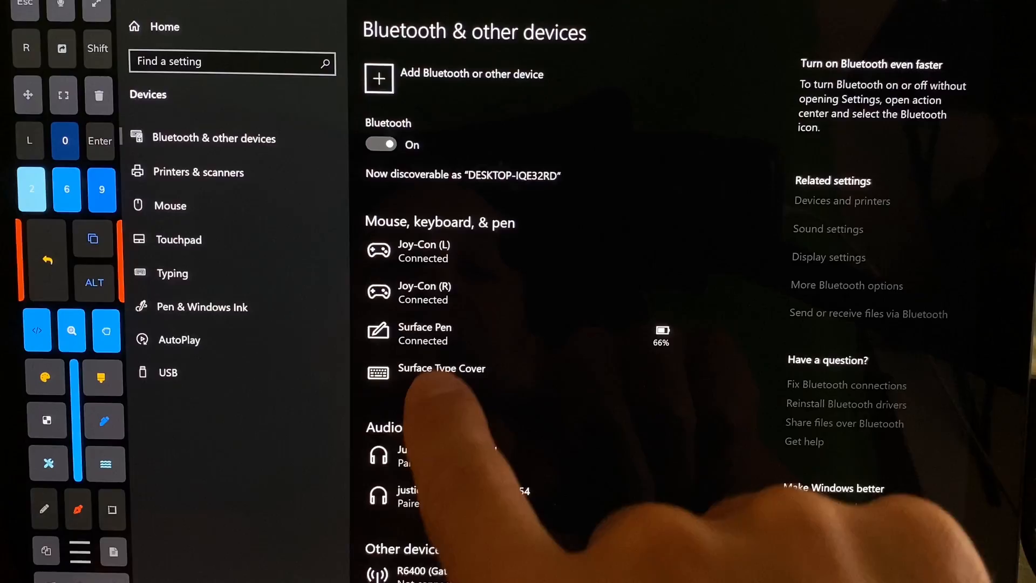
Step: Start adding a new Bluetooth device to pair the Joy-Cons
left_click(378, 78)
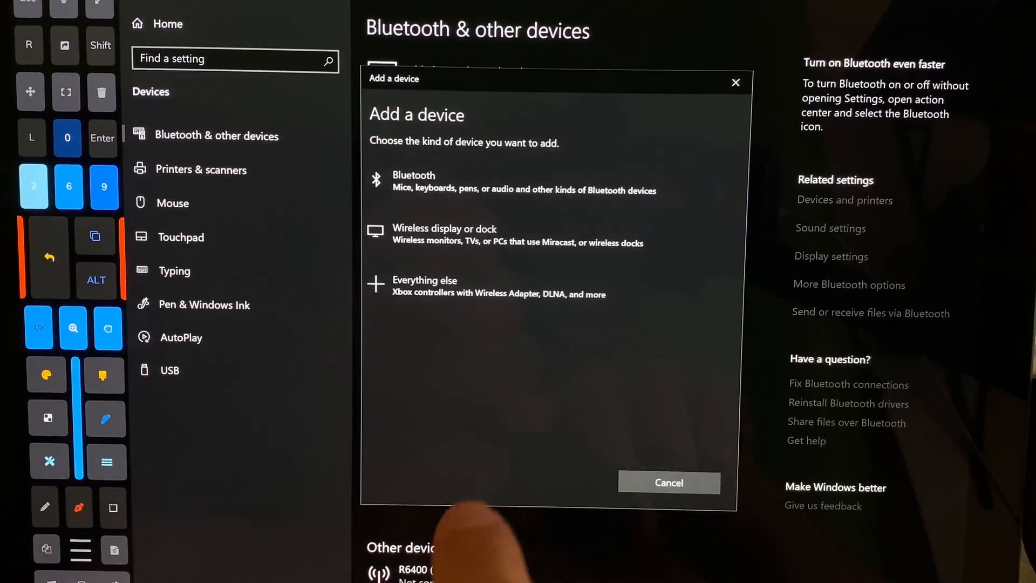
left_click(413, 181)
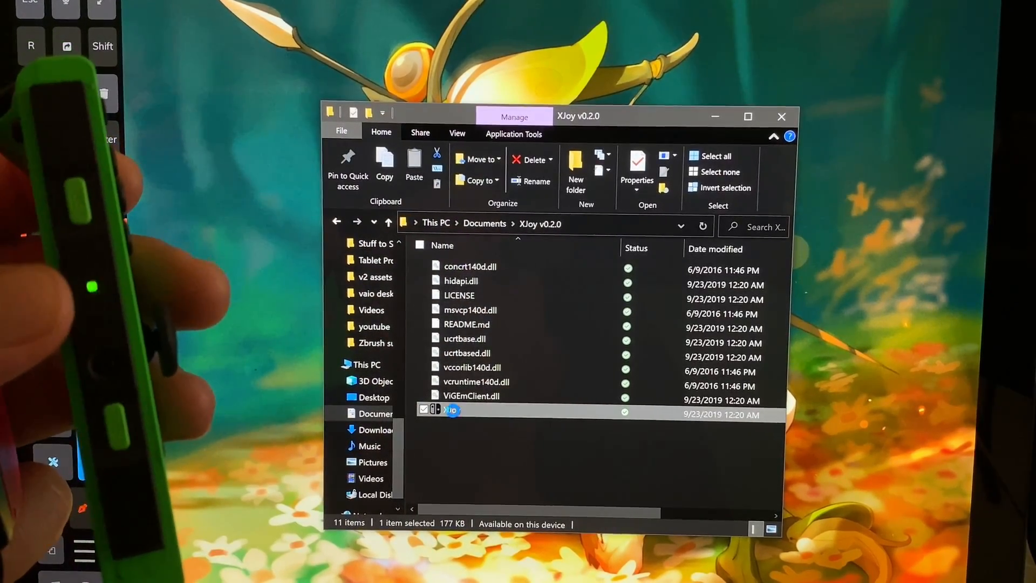
Step: Run the XJoy application from the XJoy v0.2.0 folder
double_click(451, 410)
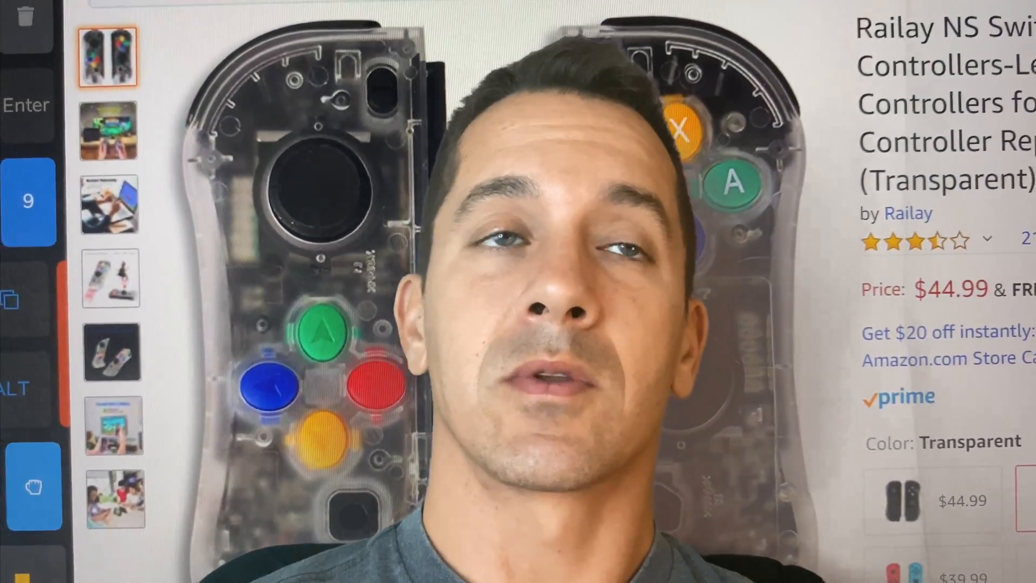
Step: Browse the Railay Joy Pad listing's multiplayer and laptop-play product photos
scroll("down", 3)
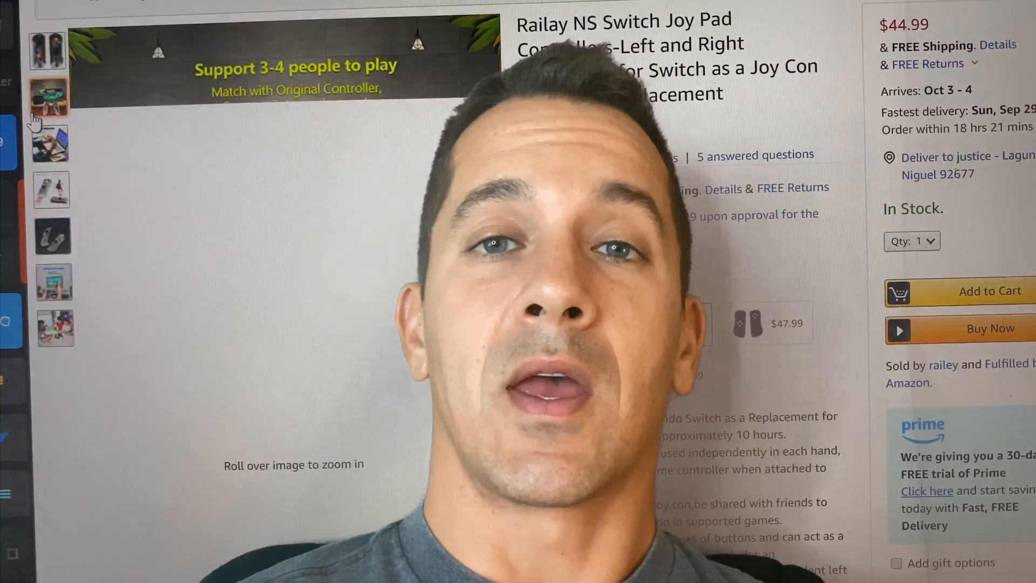
left_click(49, 96)
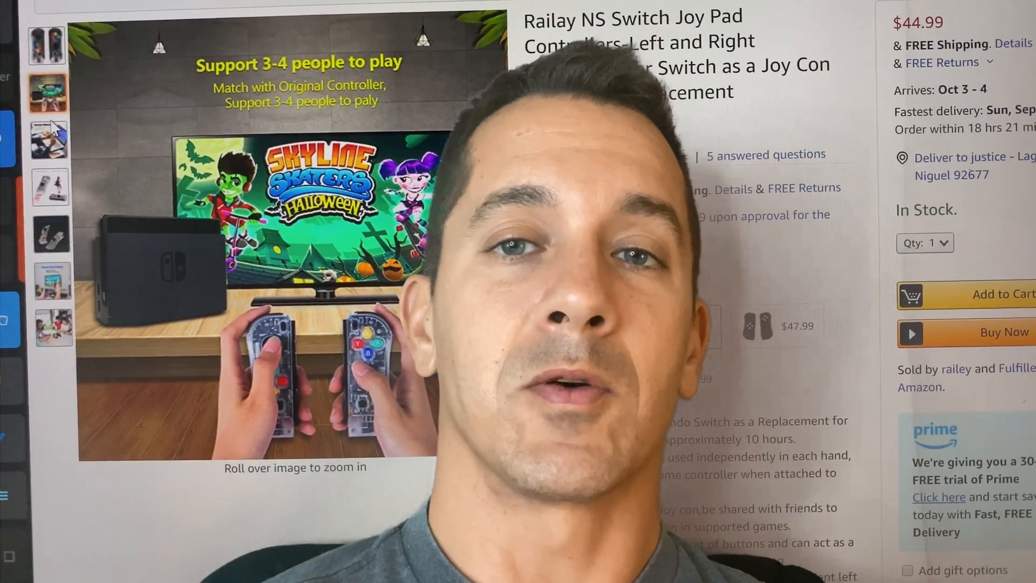
left_click(47, 139)
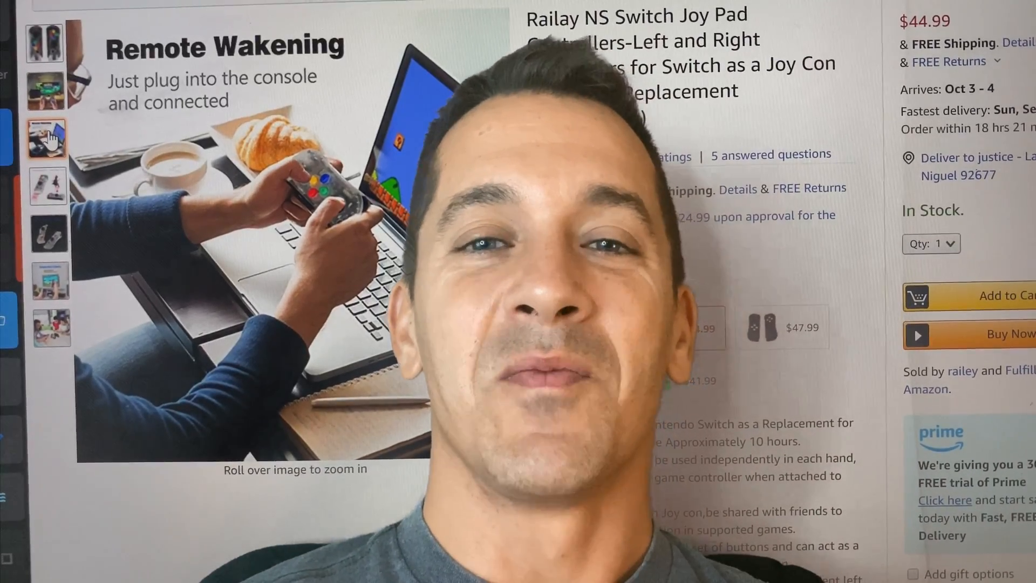